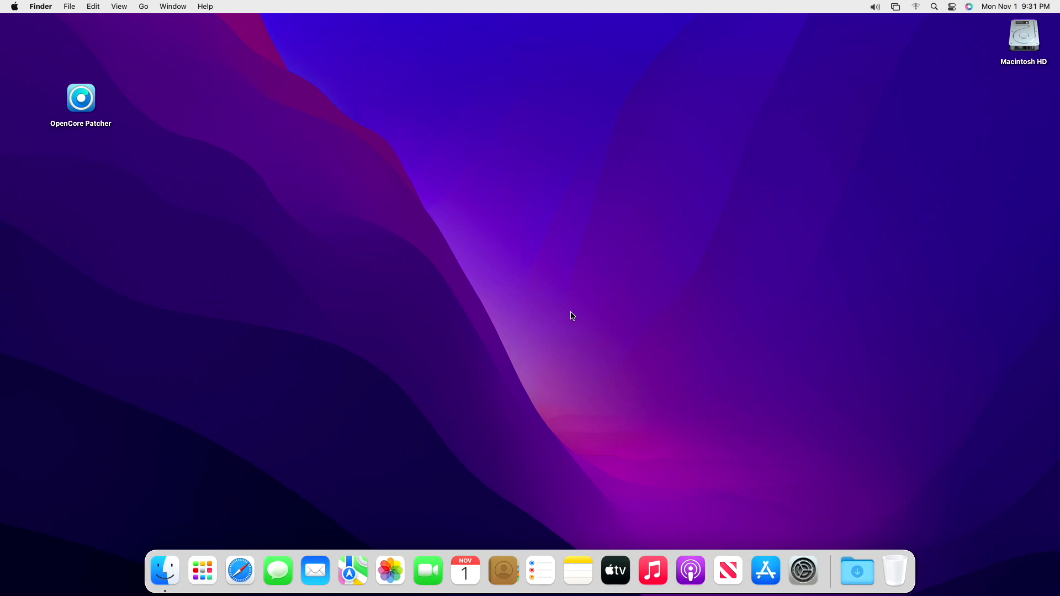
# Step: Check About This Mac's Display 8 MB graphics entry and its System Report, then close the report
pyautogui.click(15, 6)
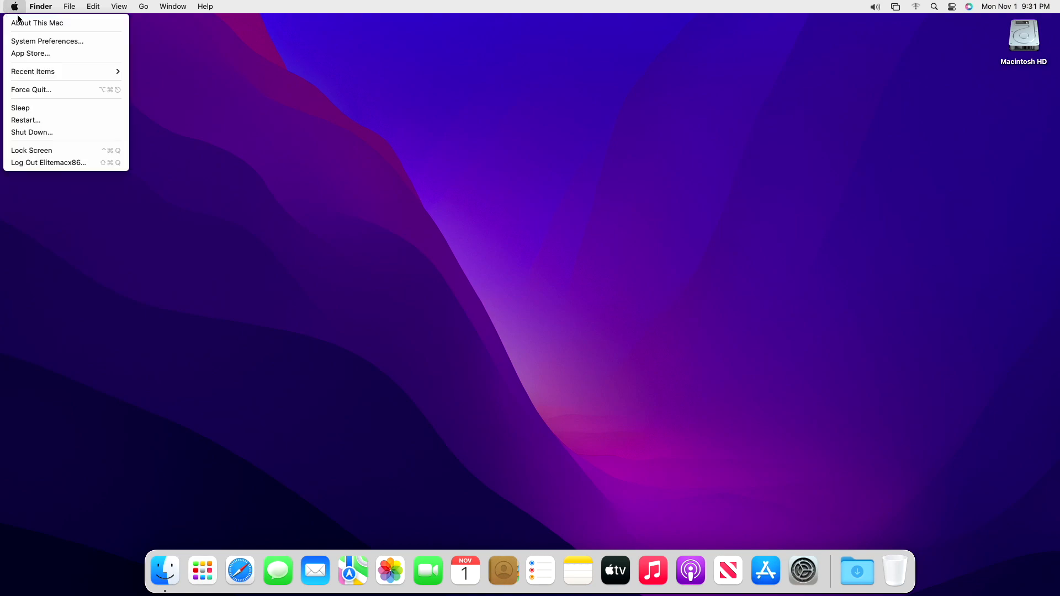
pyautogui.click(37, 22)
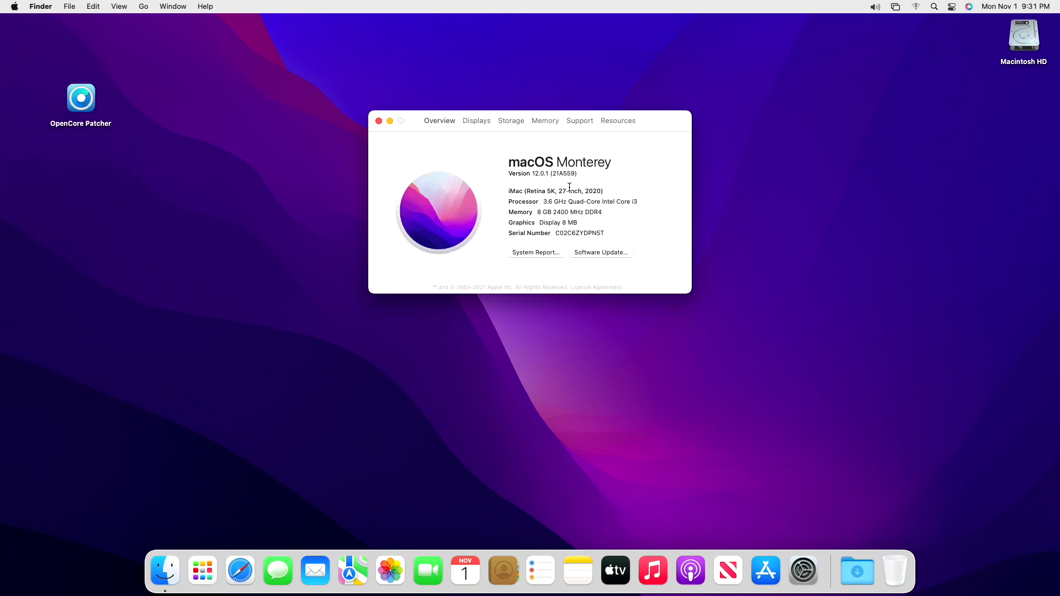
pyautogui.doubleClick(550, 222)
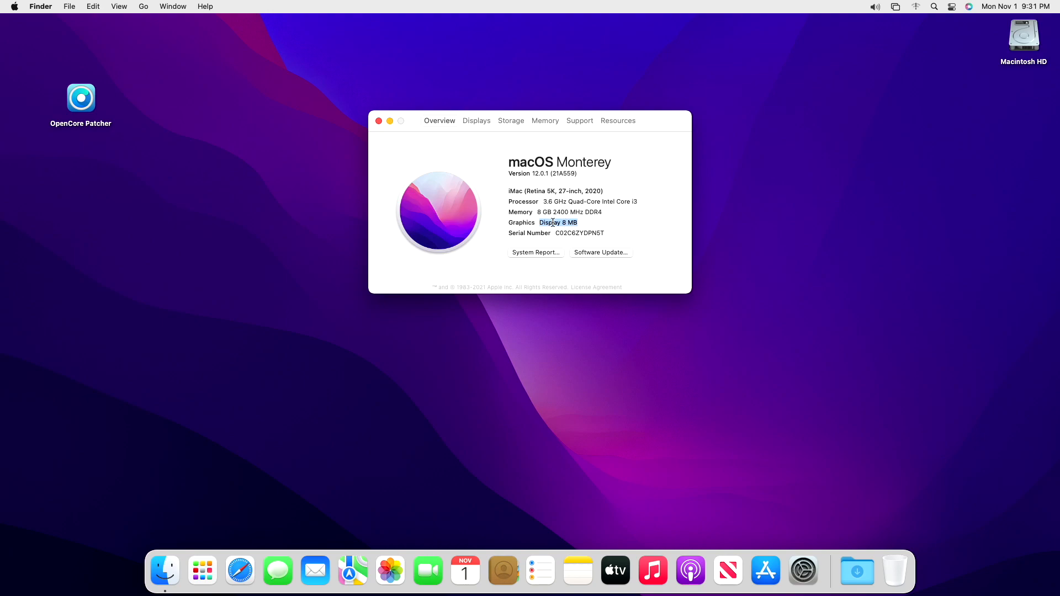
pyautogui.click(534, 252)
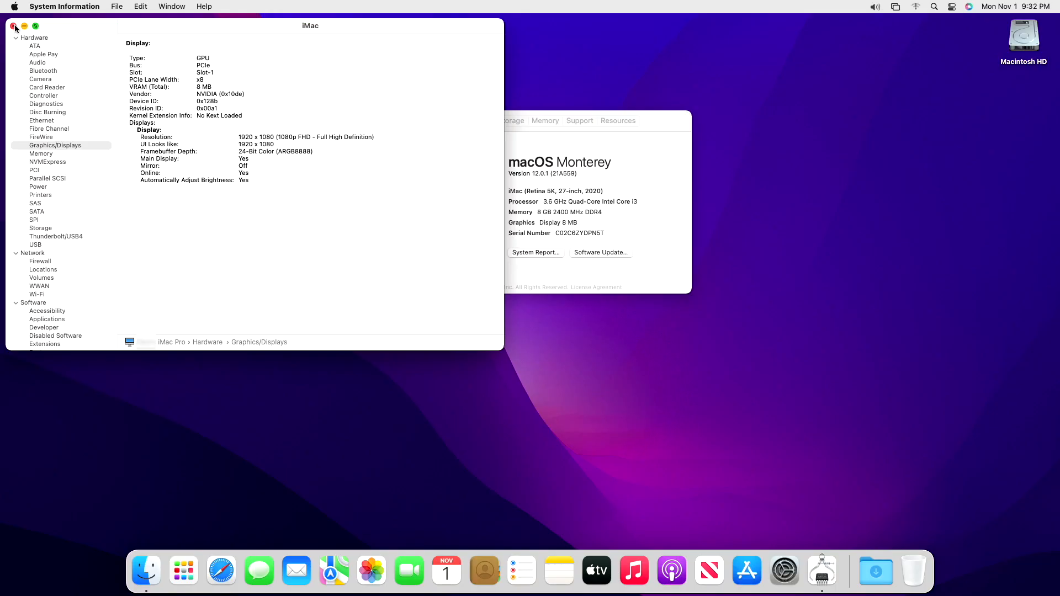
pyautogui.click(13, 26)
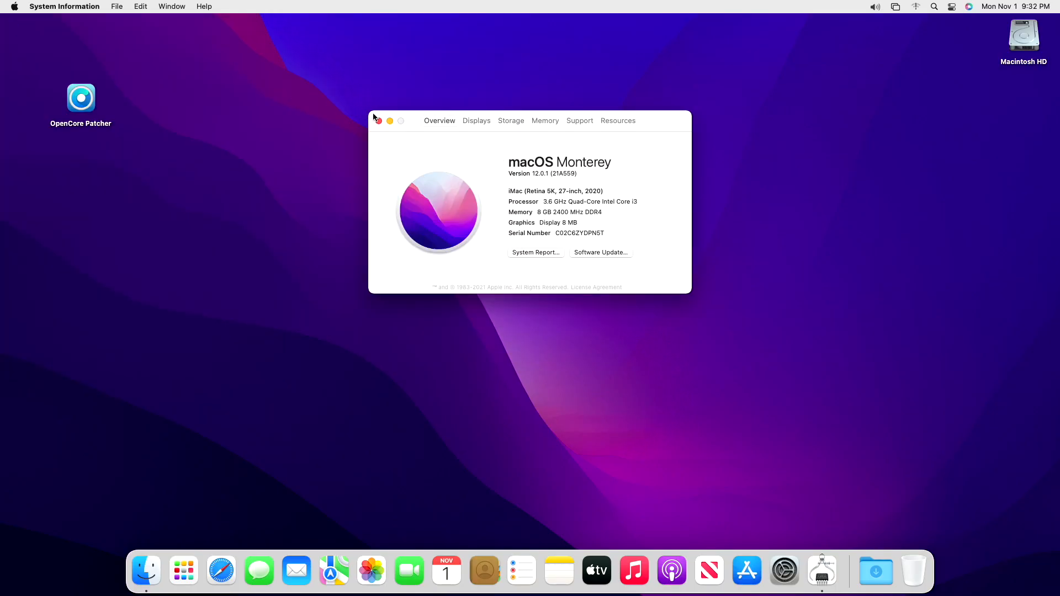
# Step: Close the About This Mac window, leaving the desktop with the OpenCore Patcher icon
pyautogui.click(378, 120)
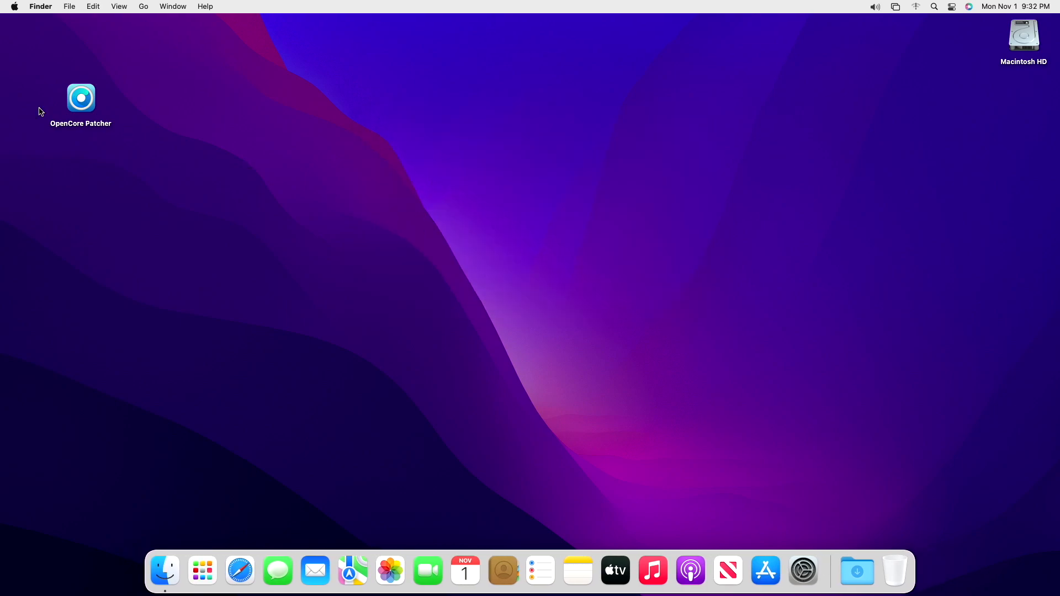
pyautogui.moveTo(46, 103)
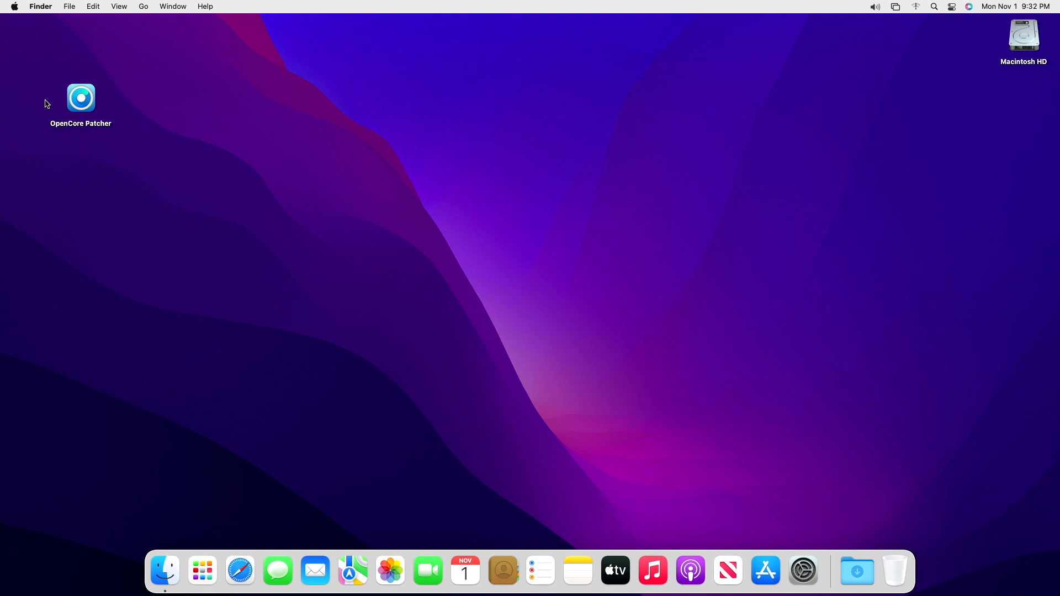
pyautogui.moveTo(70, 105)
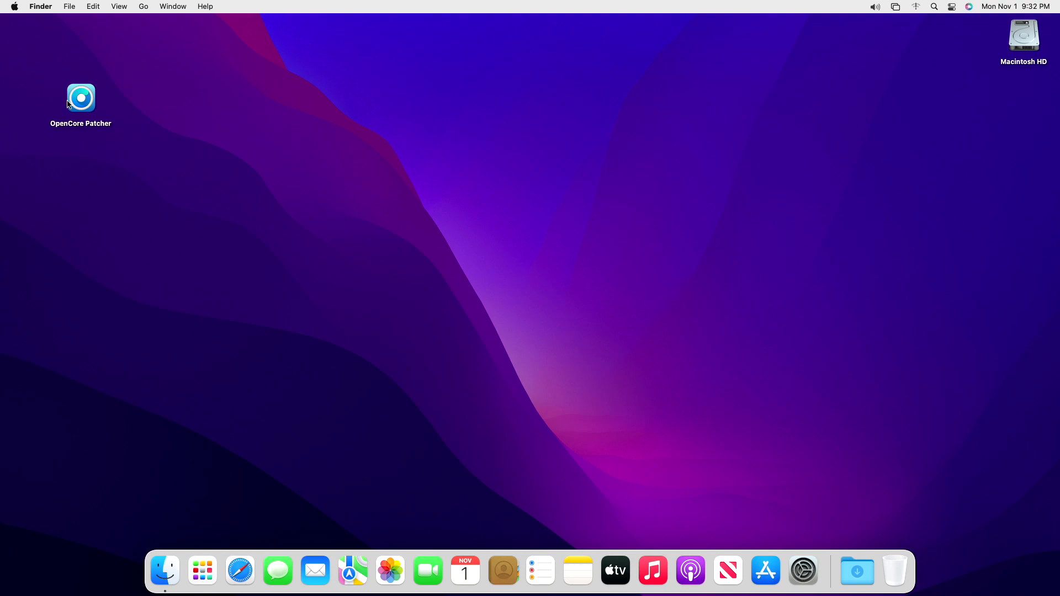
# Step: Launch OpenCore Patcher, confirm iMac14,2 settings, and start Patch System Volume
pyautogui.doubleClick(81, 98)
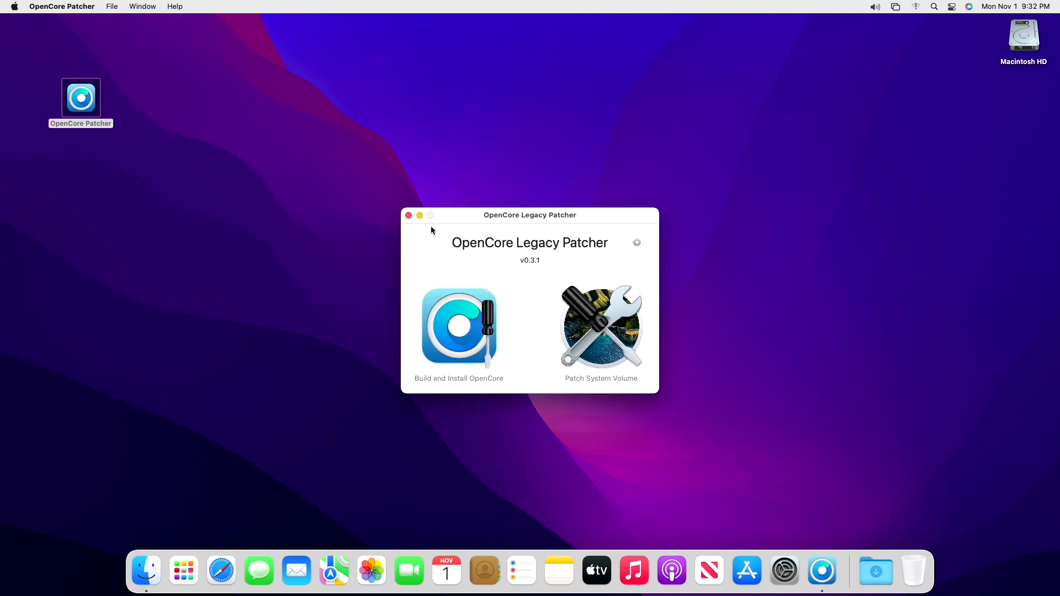
pyautogui.click(637, 243)
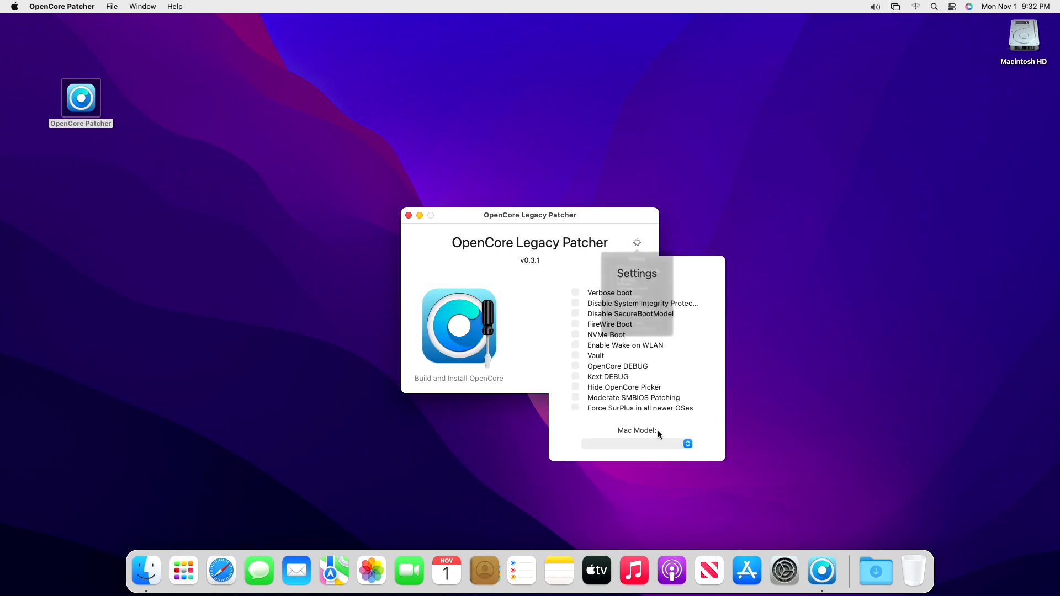
pyautogui.click(636, 444)
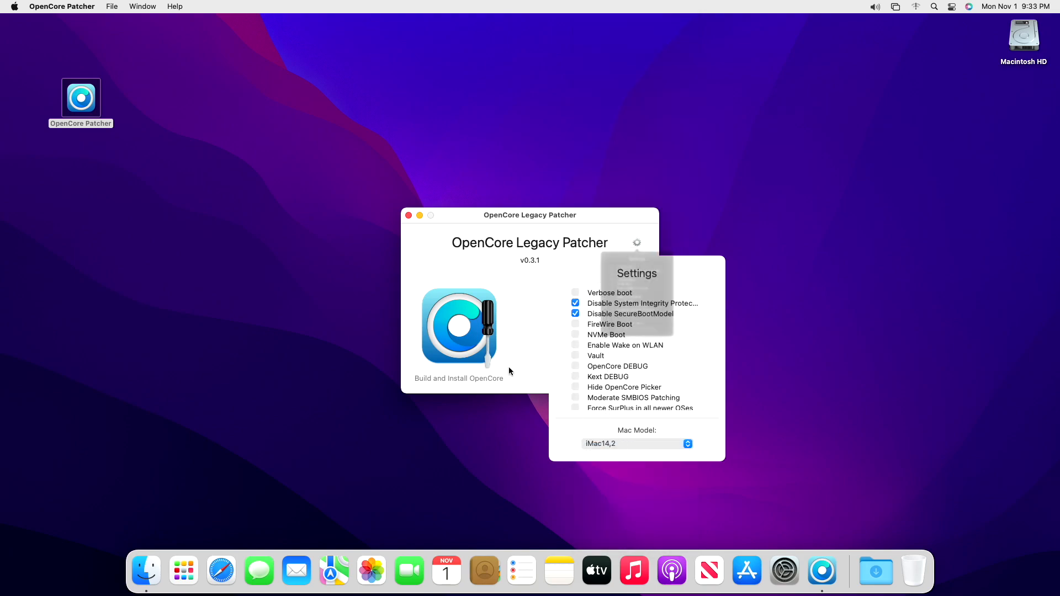
pyautogui.click(636, 243)
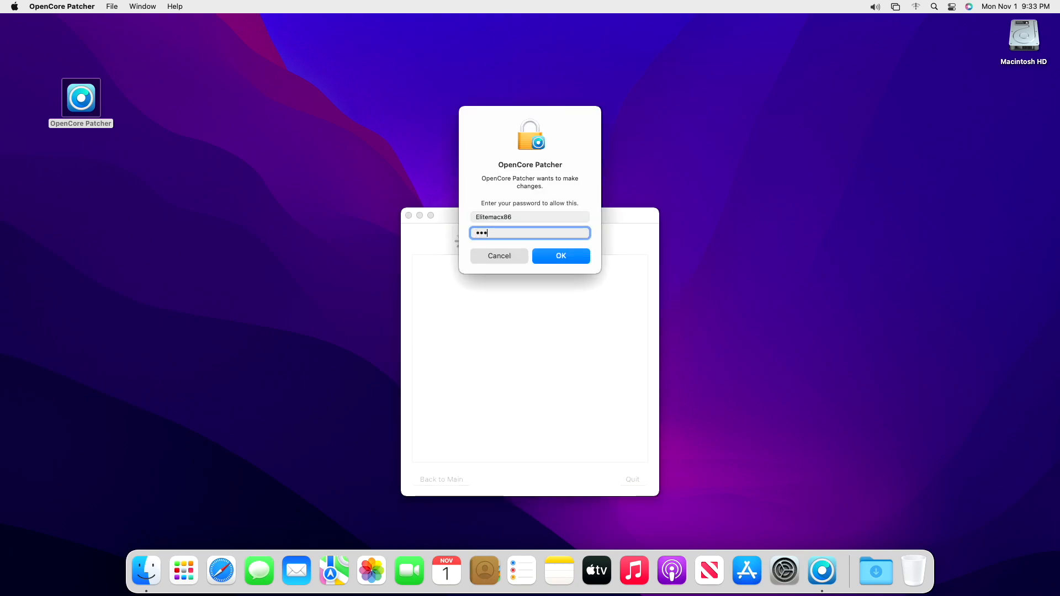
# Step: Approve the administrator rights prompt so the system volume patch runs to completion
pyautogui.click(560, 255)
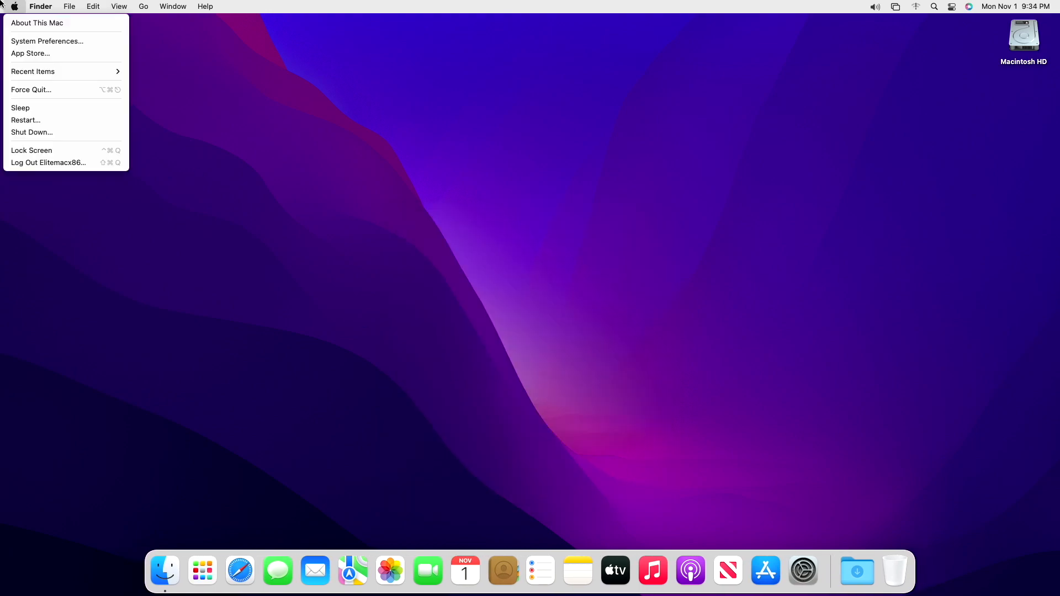
# Step: Restart the Mac from the Apple menu and confirm, rebooting into the OpenCore boot menu
pyautogui.click(25, 119)
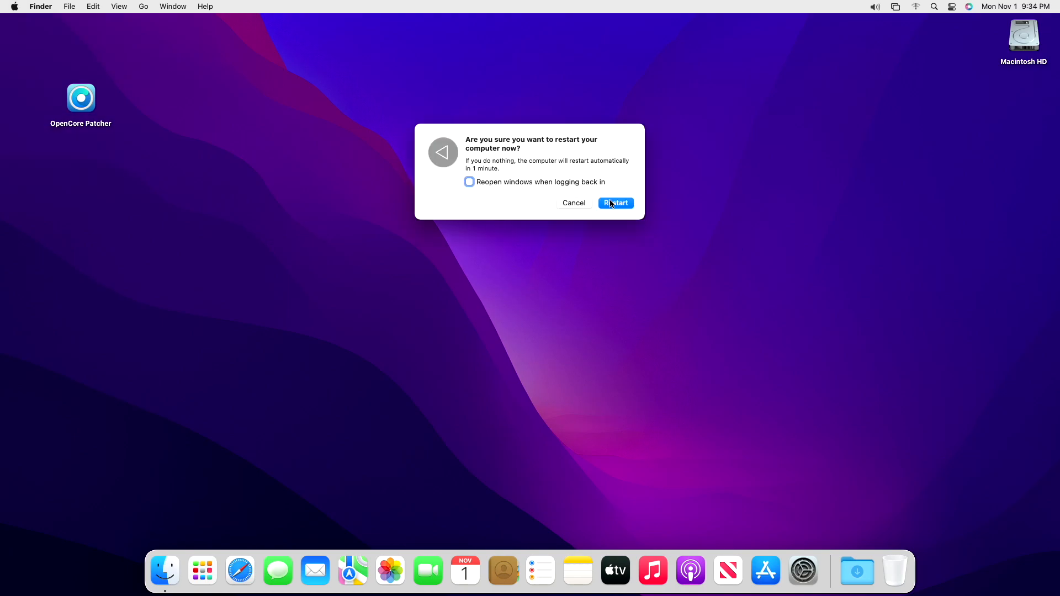
pyautogui.click(615, 203)
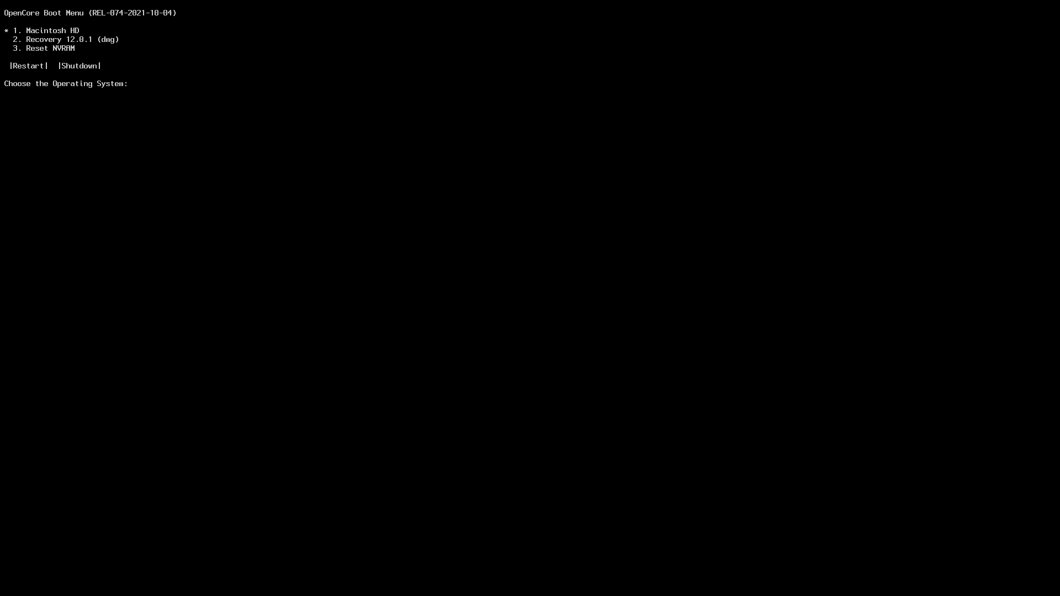
# Step: Boot Macintosh HD from the OpenCore menu through verbose startup to the login screen
pyautogui.press('Down')
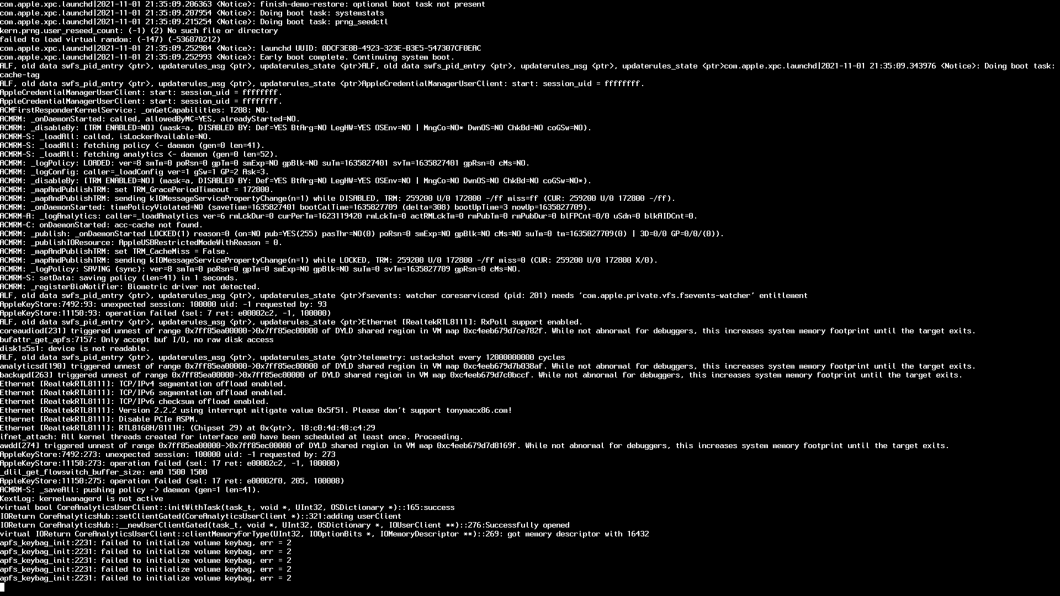
pyautogui.scroll(-3)
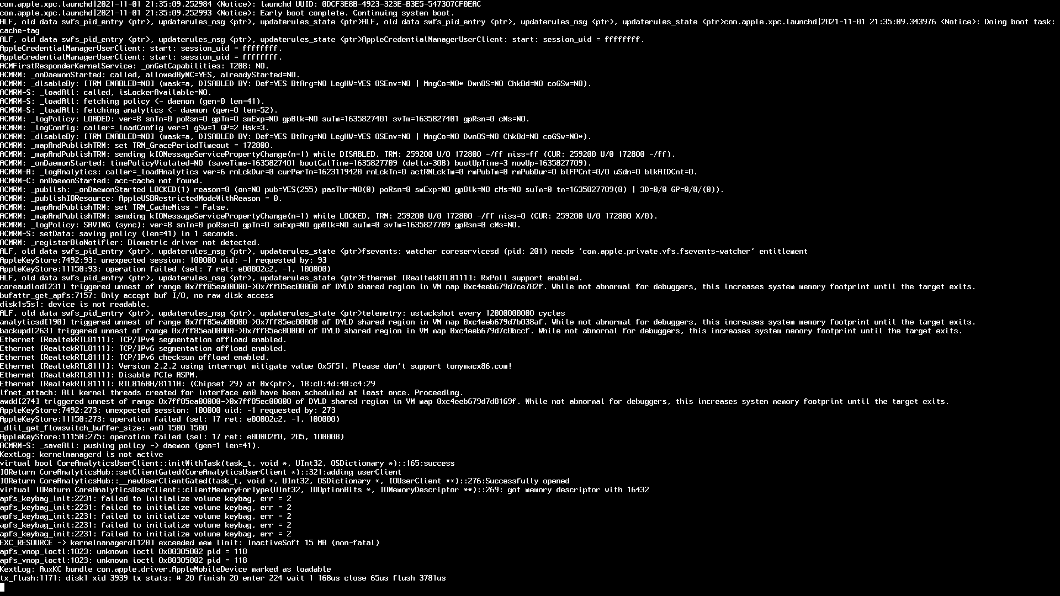
pyautogui.scroll(-3)
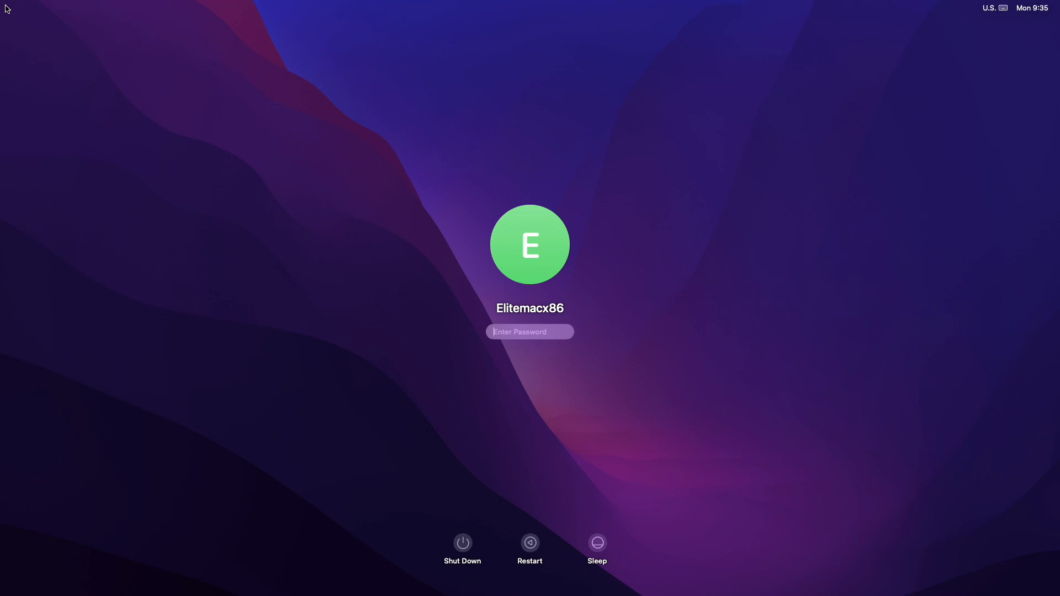
# Step: Enter the Elitemacx86 account password to reach the Finder desktop
pyautogui.write('••••')
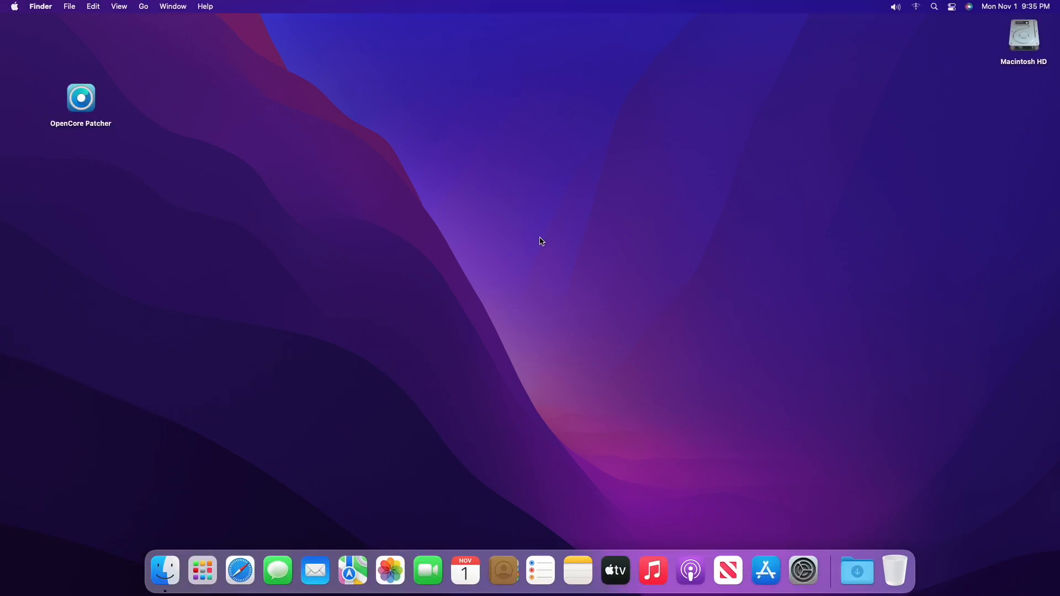
pyautogui.moveTo(401, 200)
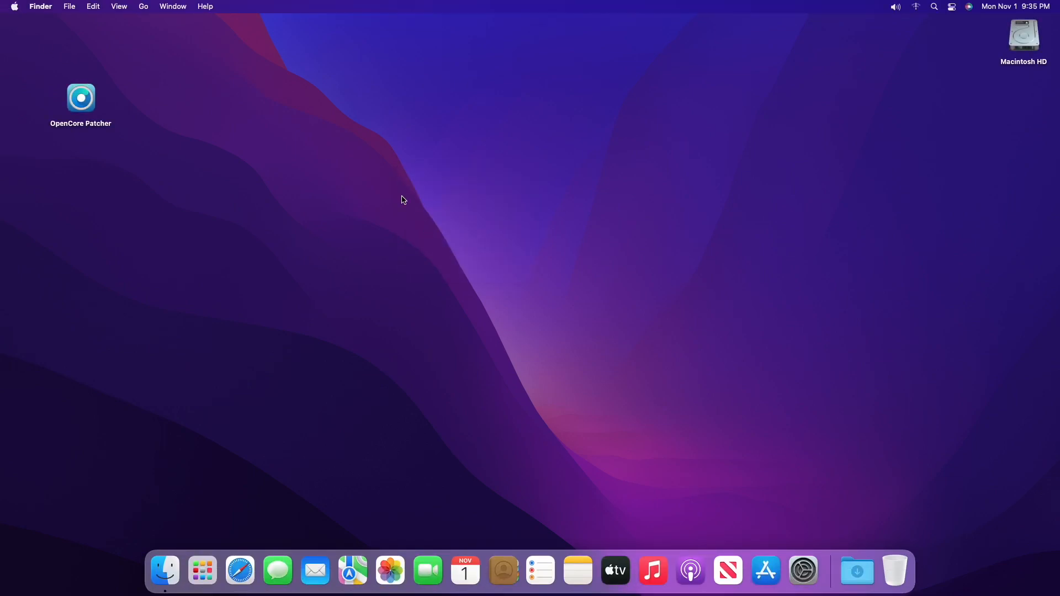
pyautogui.moveTo(39, 26)
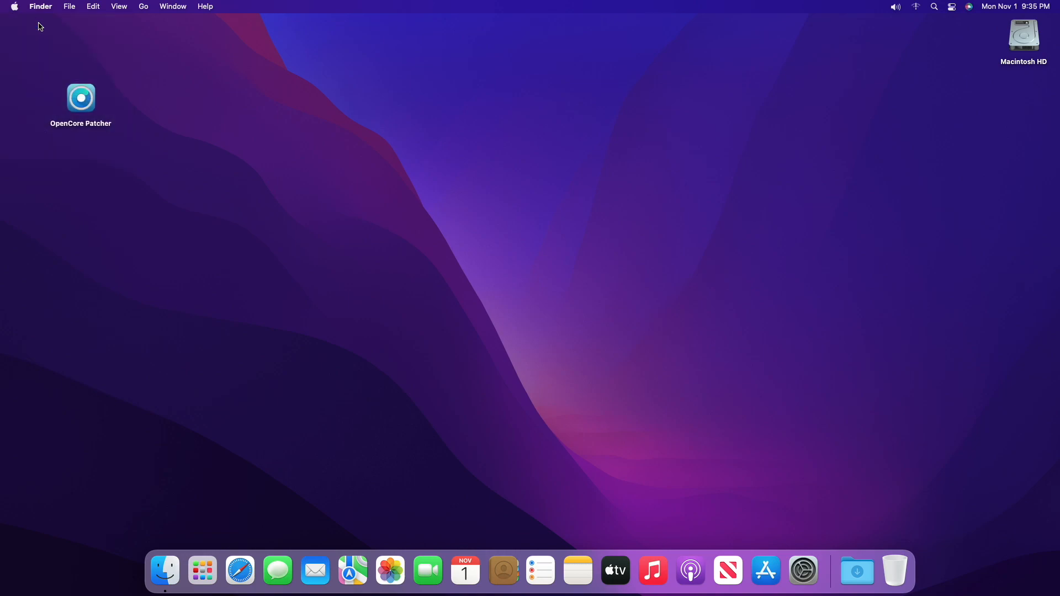
# Step: Reopen About This Mac showing NVIDIA GeForce GT 710 2 GB and launch System Report
pyautogui.click(12, 7)
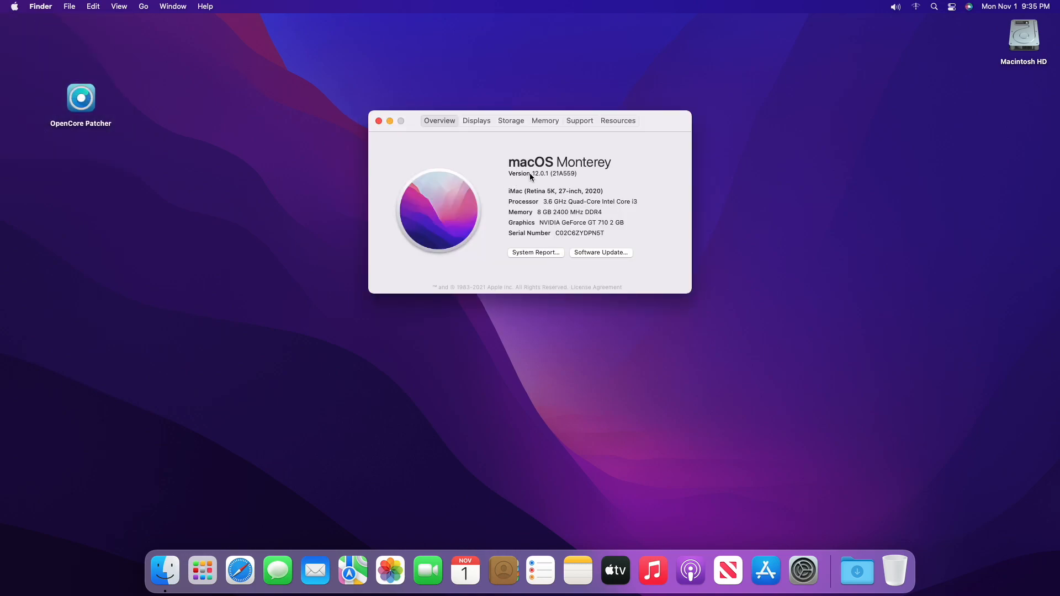
pyautogui.moveTo(535, 173); pyautogui.dragTo(578, 174)
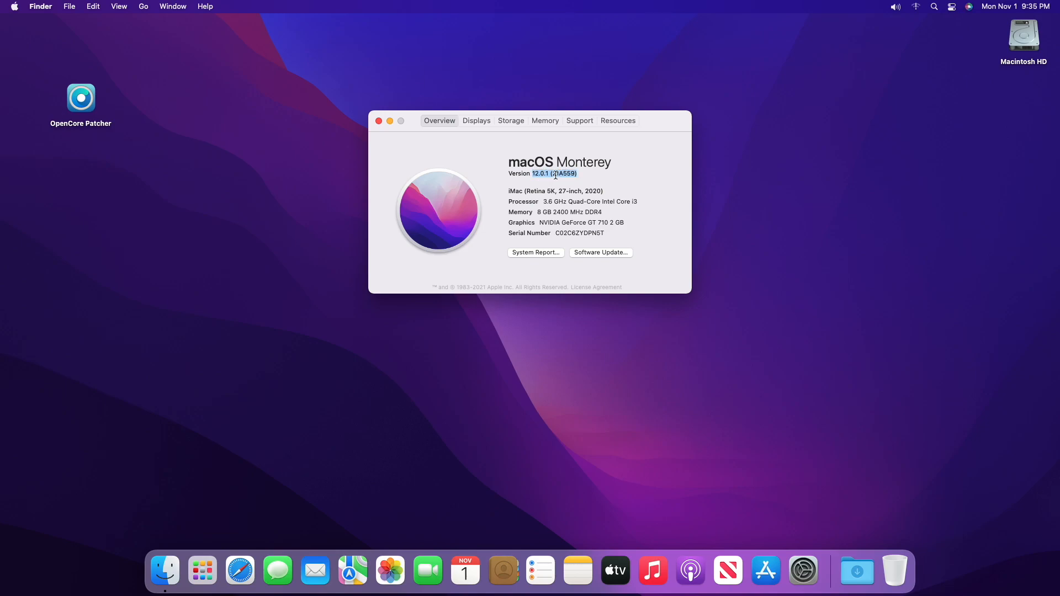
pyautogui.doubleClick(582, 222)
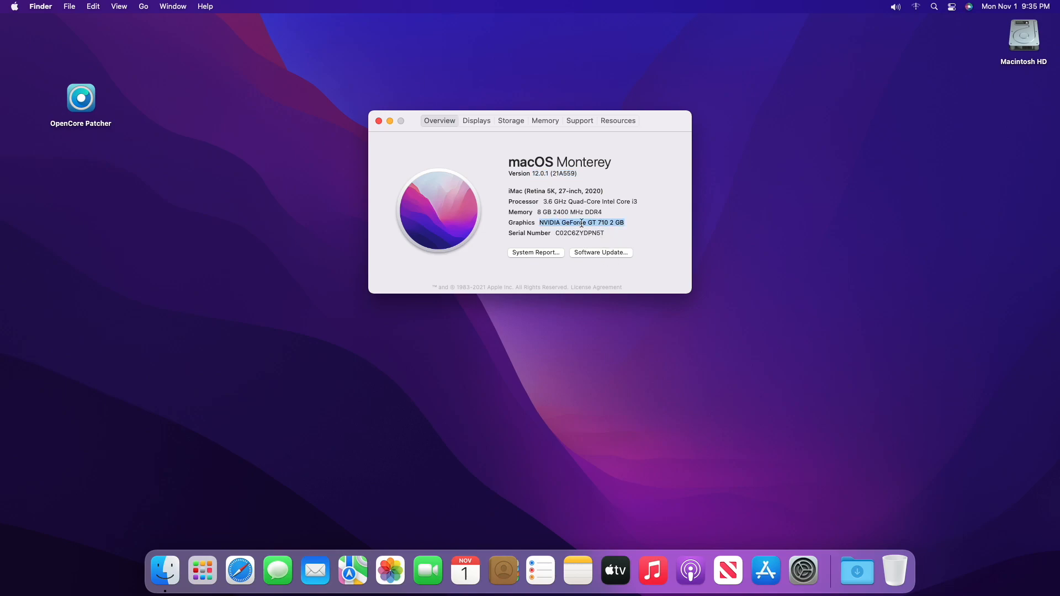
pyautogui.click(535, 252)
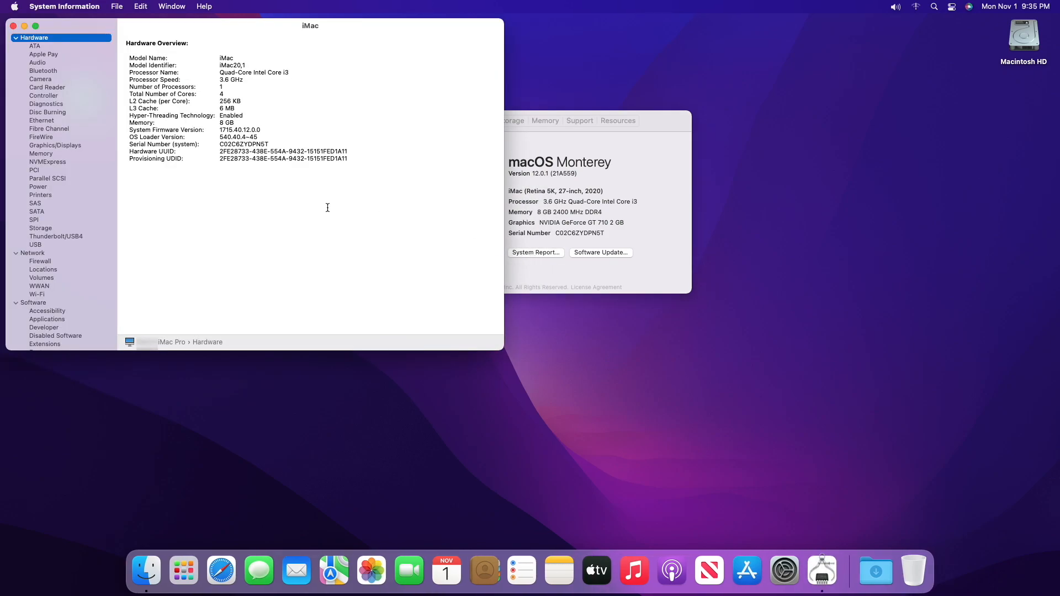
# Step: Show Graphics/Displays confirming GeForce GT 710 with 2 GB VRAM and Metal support
pyautogui.click(56, 145)
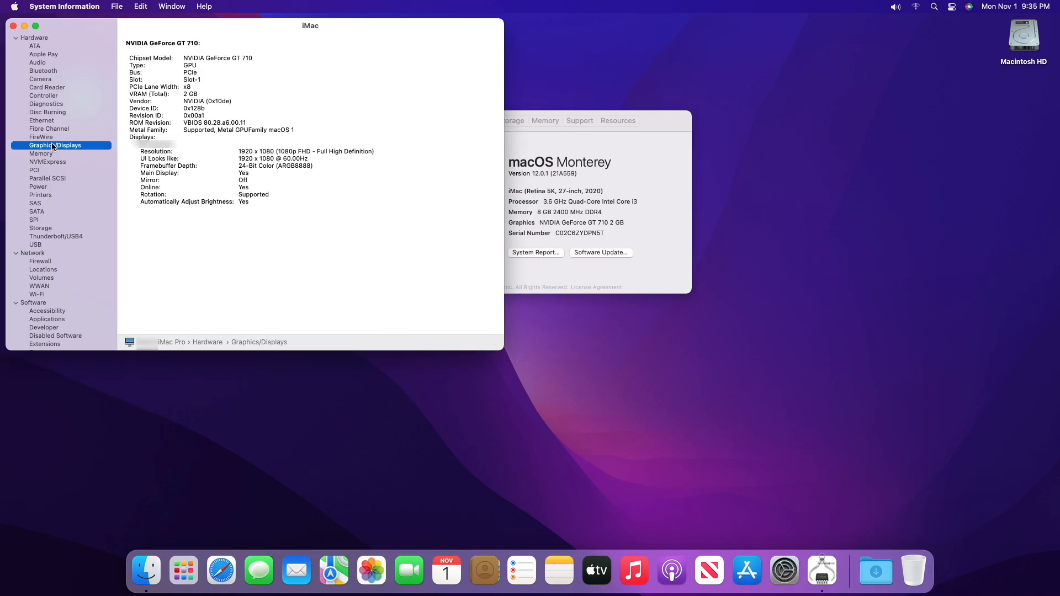
pyautogui.moveTo(308, 119)
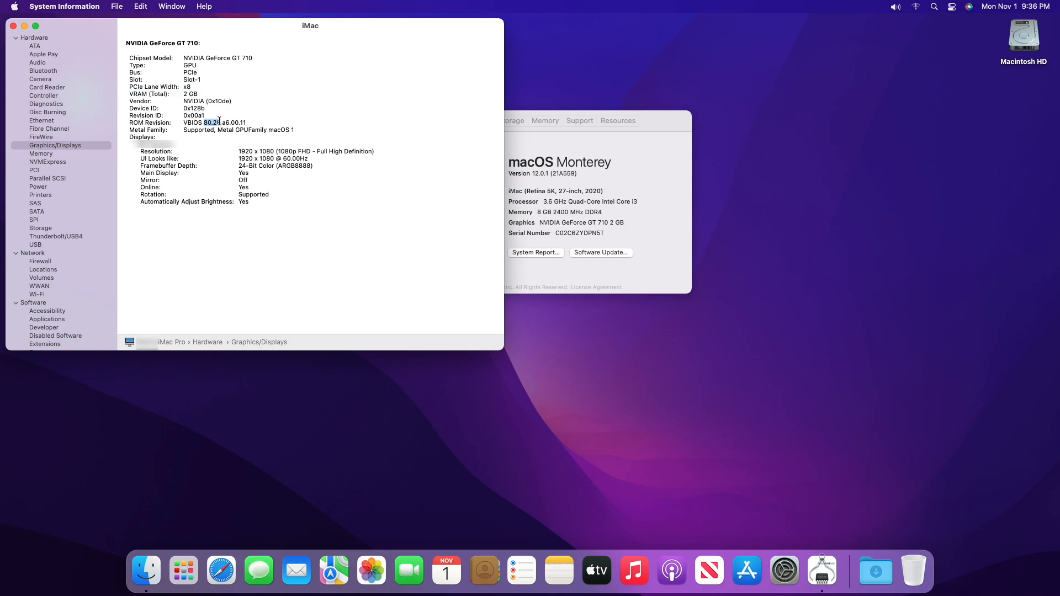
pyautogui.doubleClick(197, 129)
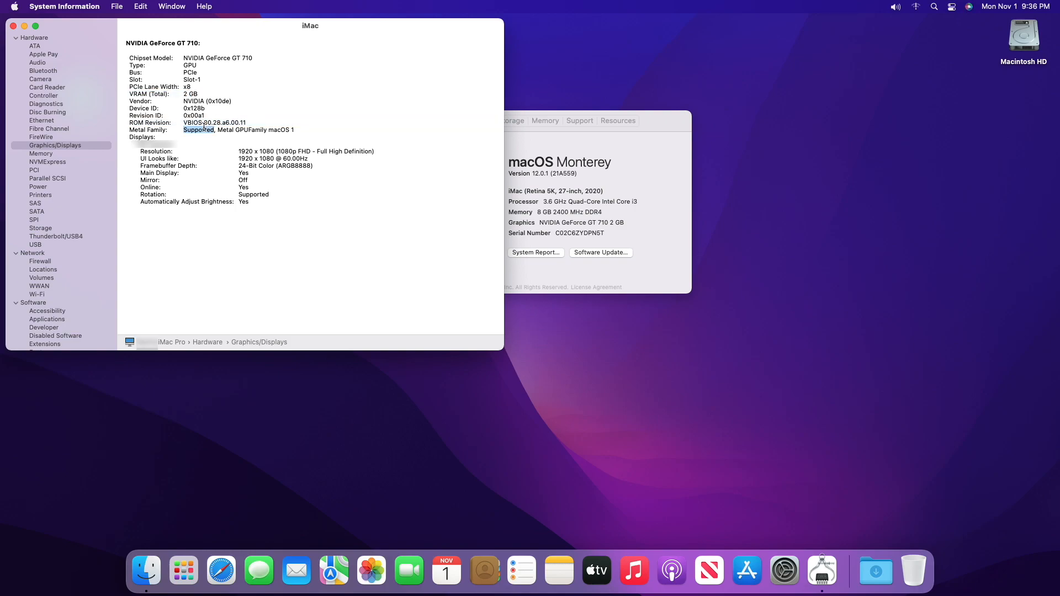